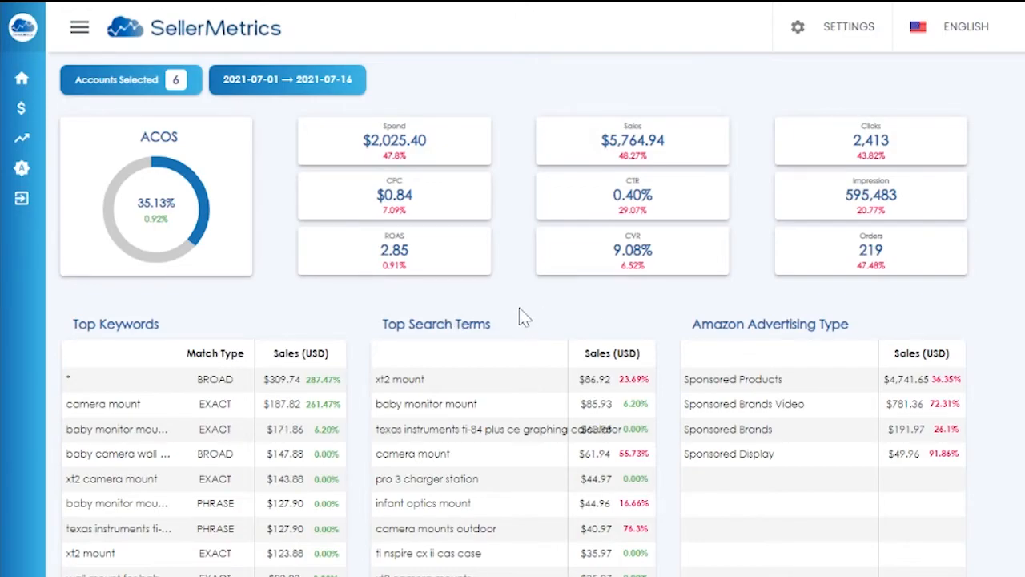
{"action": "mouse_move", "coordinate": [521, 332]}
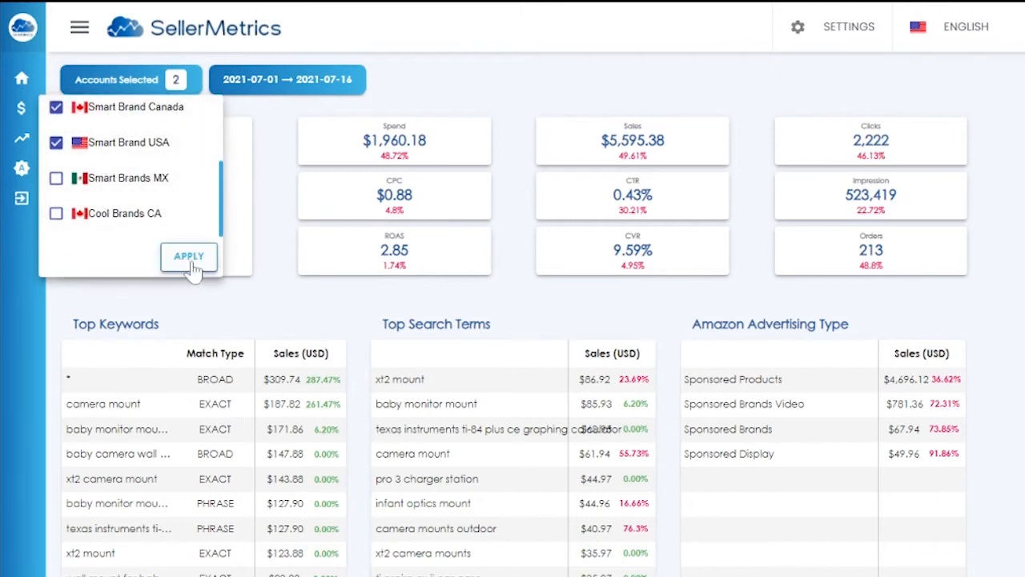
Apply the Smart Brand Canada and USA selection and set the range to Jul 7–22, 2021
{"action": "left_click", "coordinate": [188, 256]}
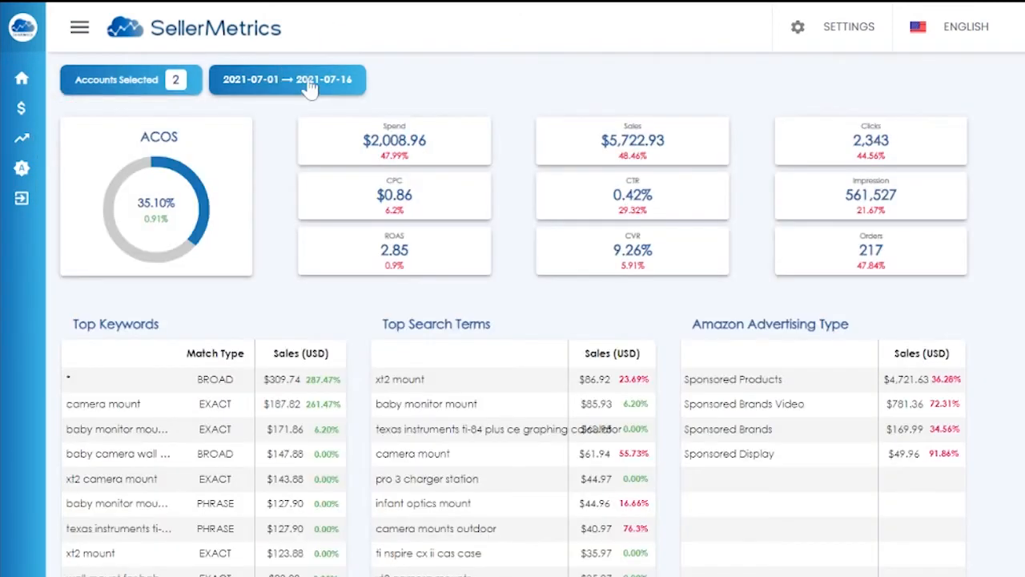
{"action": "left_click", "coordinate": [287, 79]}
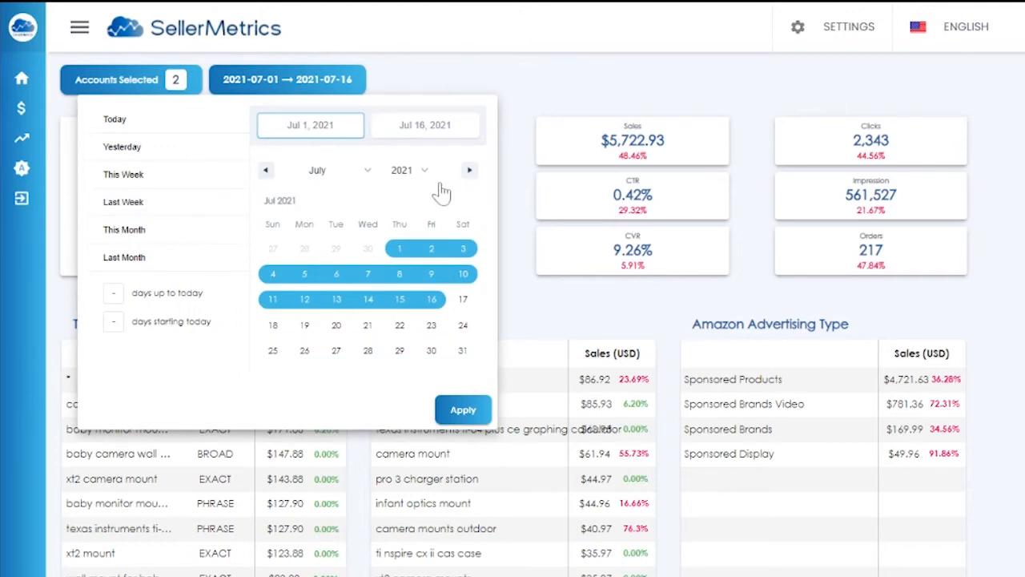
{"action": "left_click", "coordinate": [368, 274]}
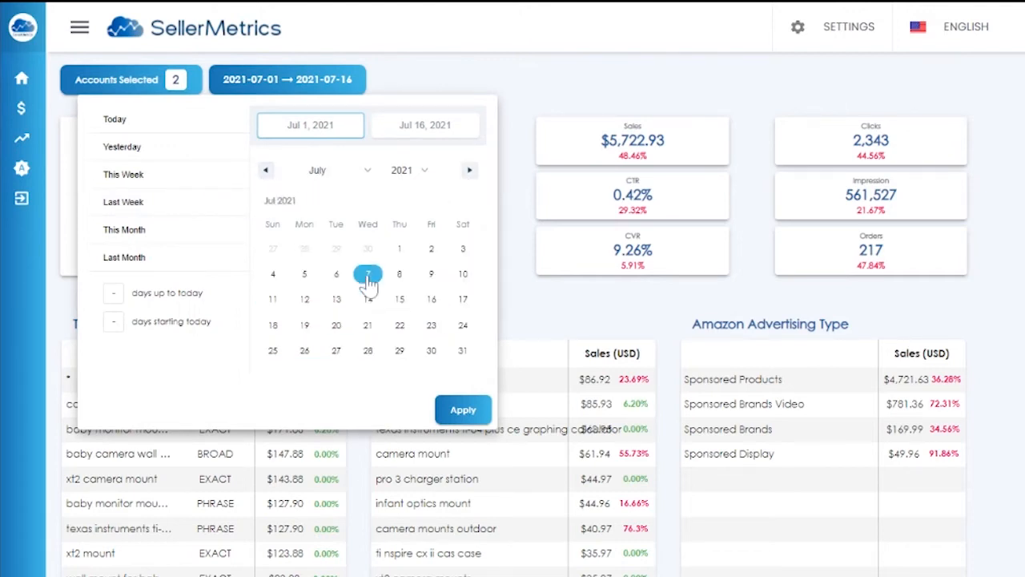
{"action": "left_click", "coordinate": [463, 409]}
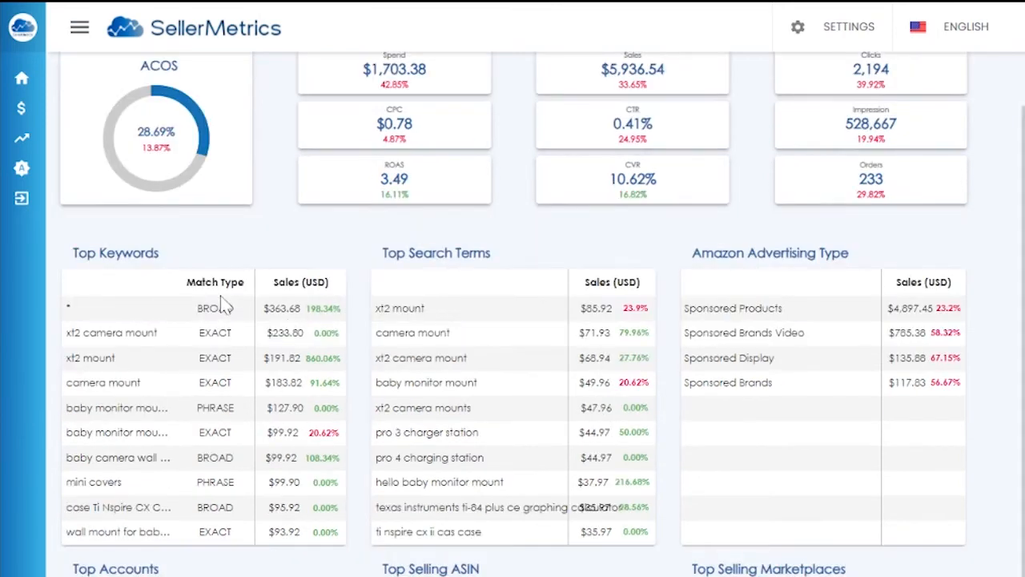
{"action": "mouse_move", "coordinate": [124, 272]}
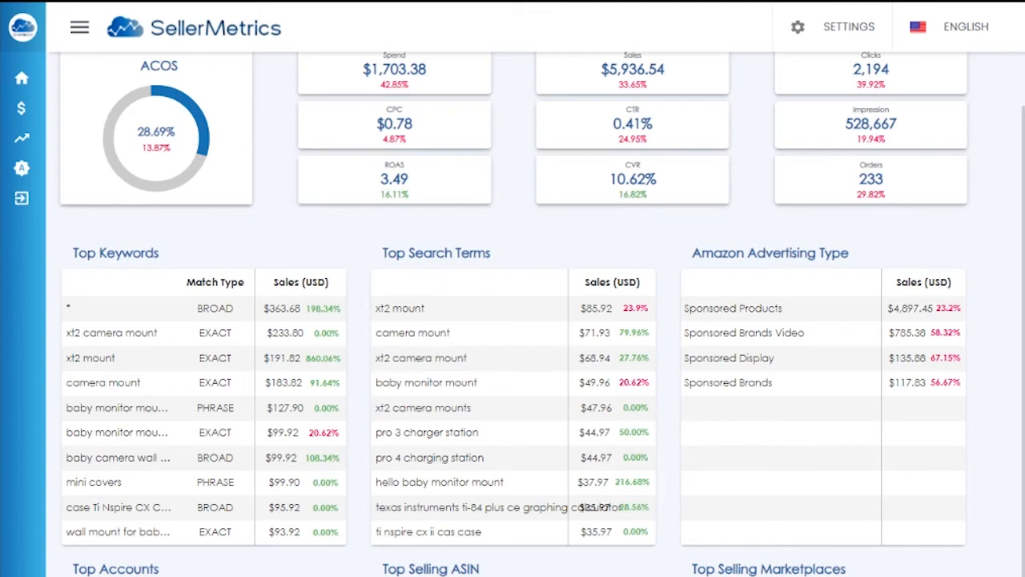
{"action": "scroll", "scroll_direction": "down", "scroll_amount": 3}
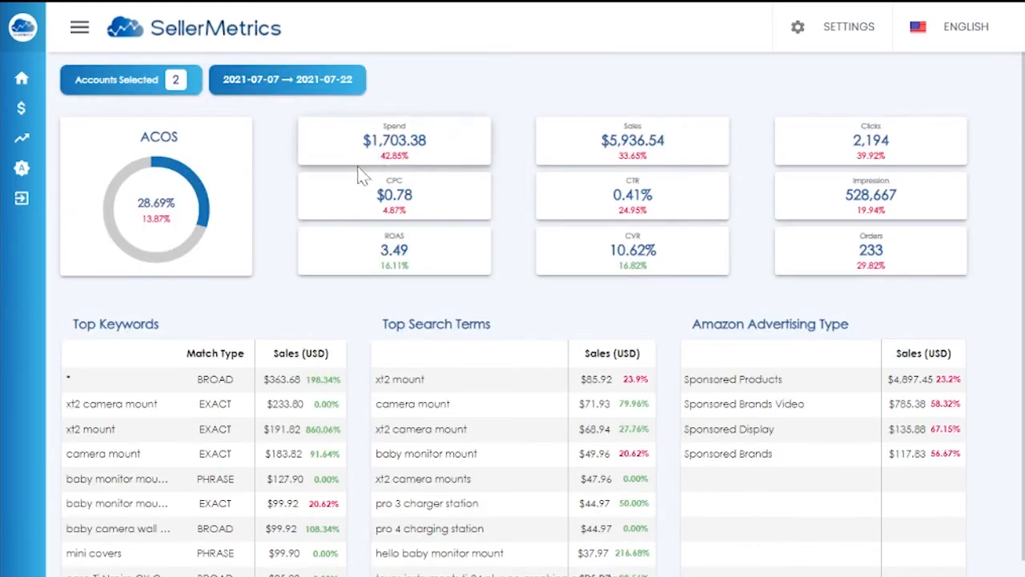
{"action": "mouse_move", "coordinate": [365, 142]}
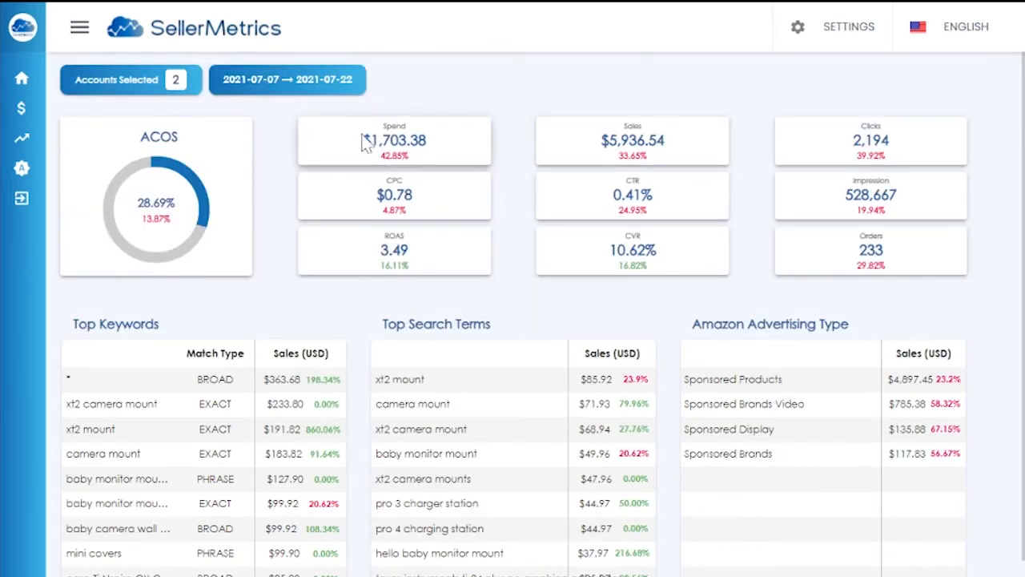
{"action": "left_click", "coordinate": [116, 80]}
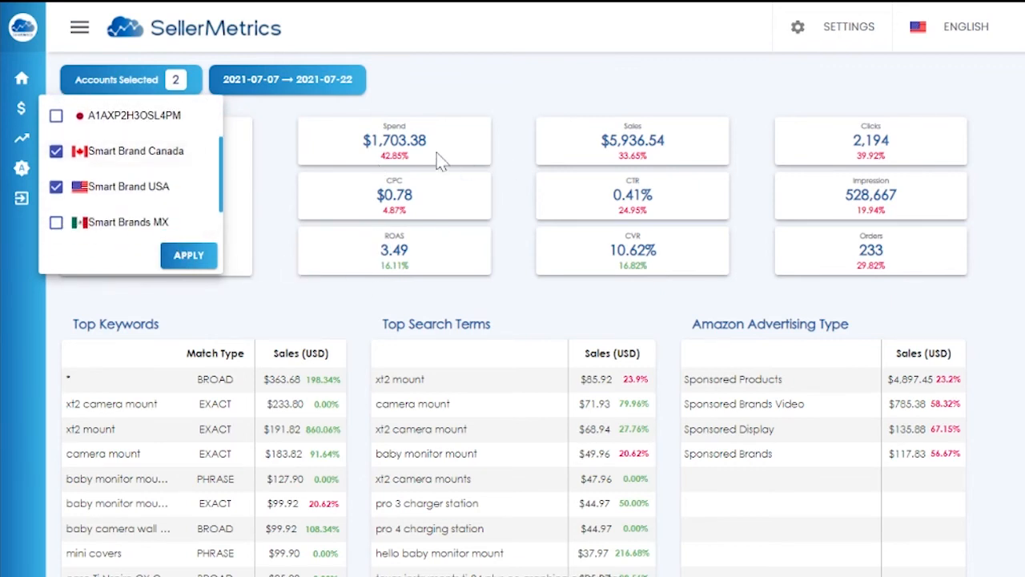
{"action": "scroll", "scroll_direction": "down", "scroll_amount": 3}
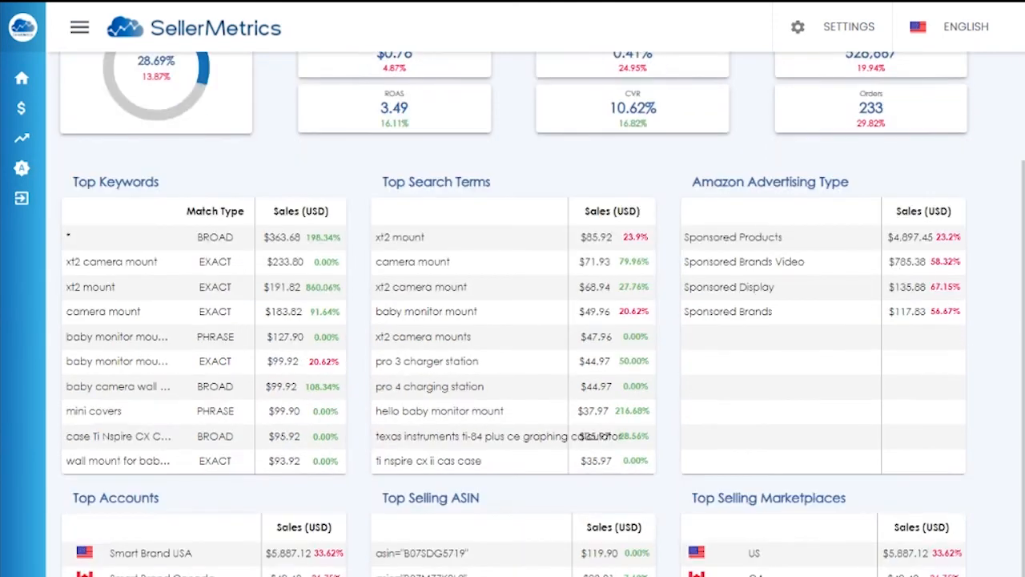